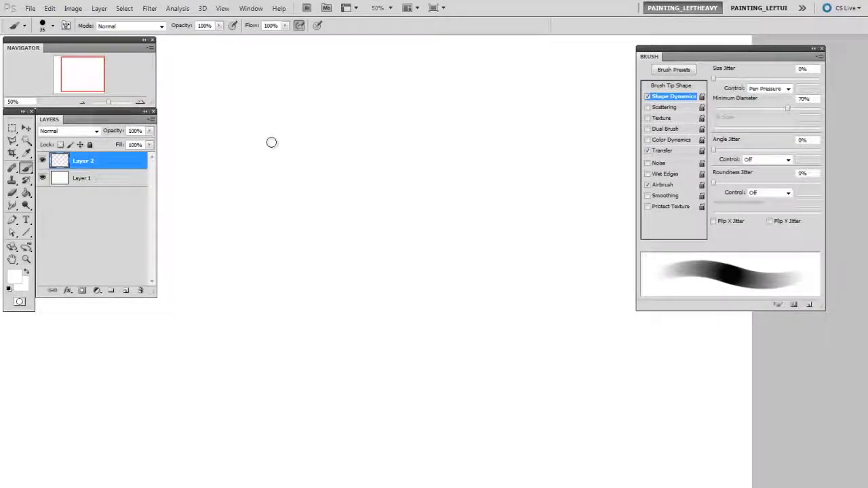
Step: Open the Preset Manager from the Edit menu, showing the brush presets
left_click(52, 25)
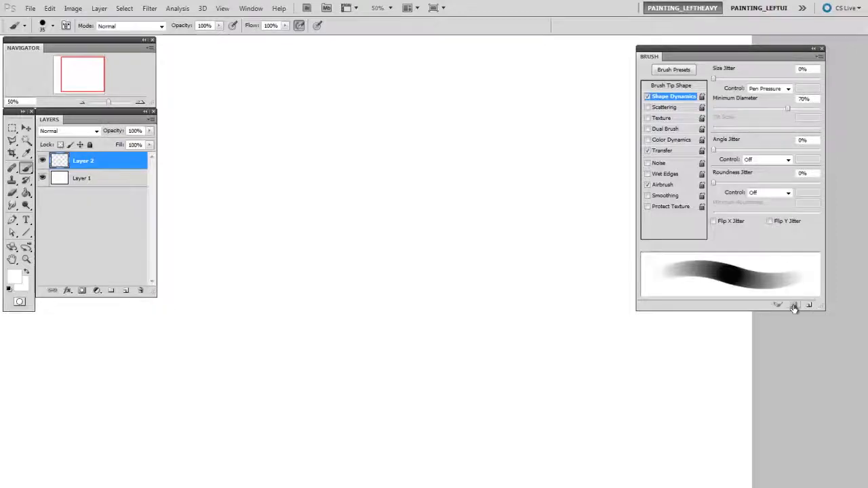
left_click(794, 305)
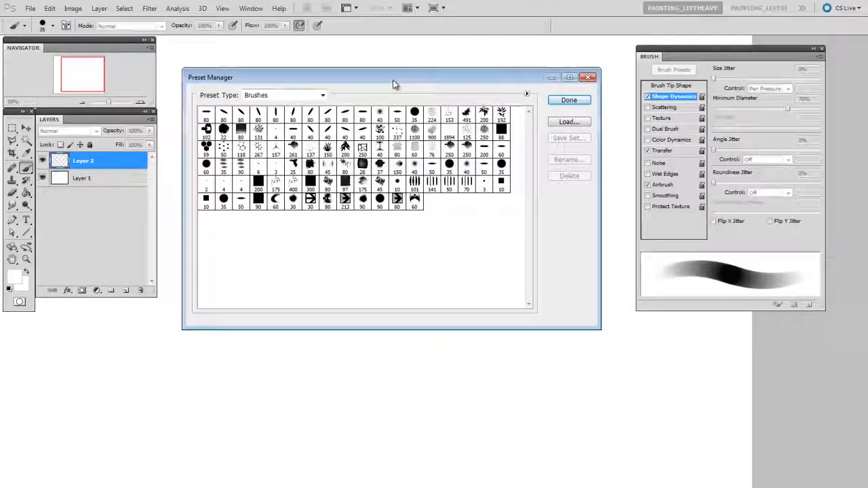
left_click(323, 94)
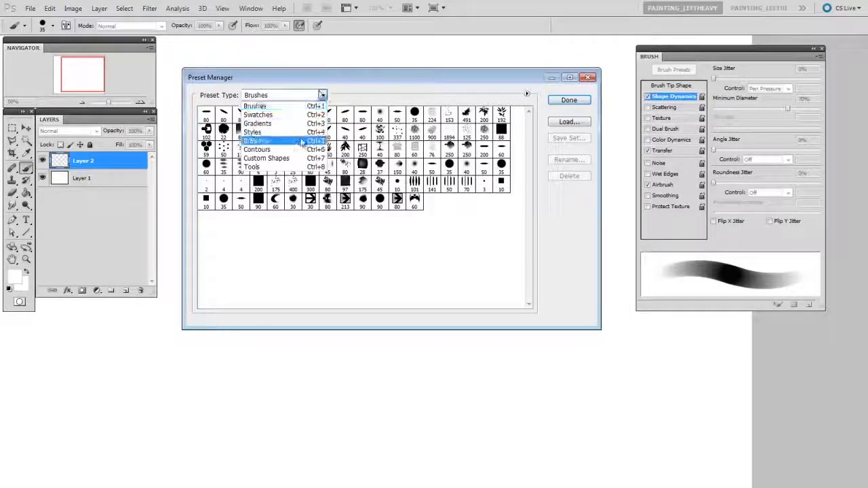
left_click(256, 140)
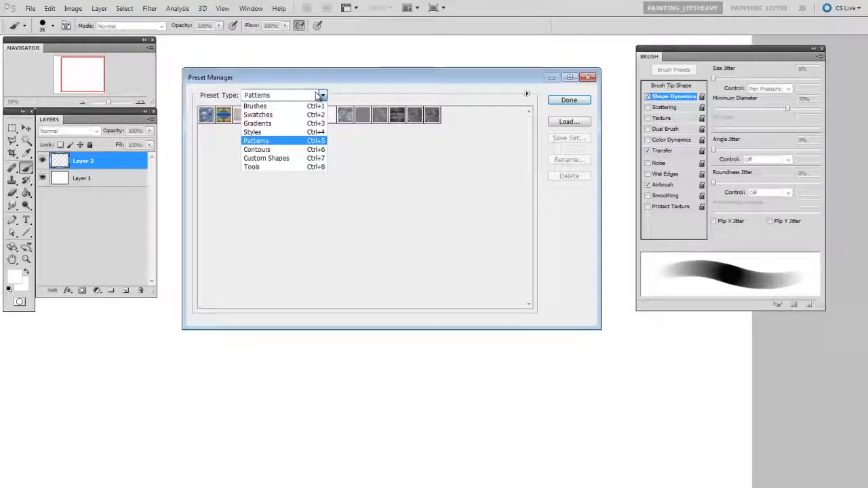
left_click(251, 167)
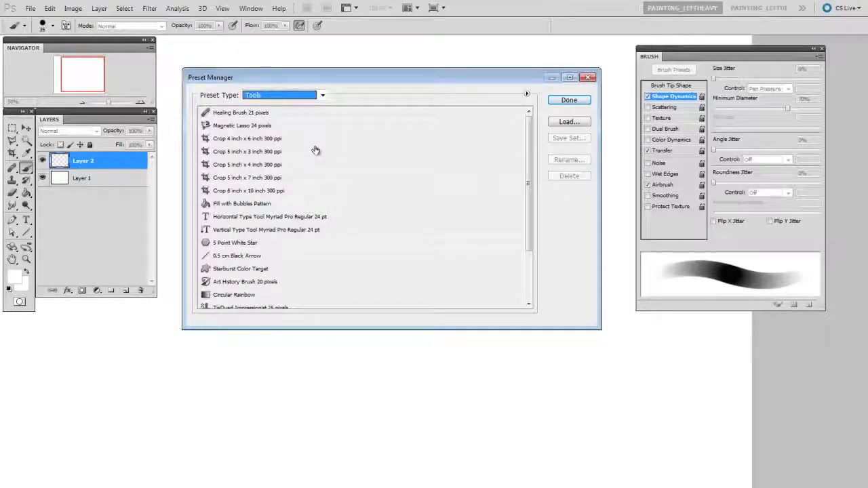
left_click(322, 95)
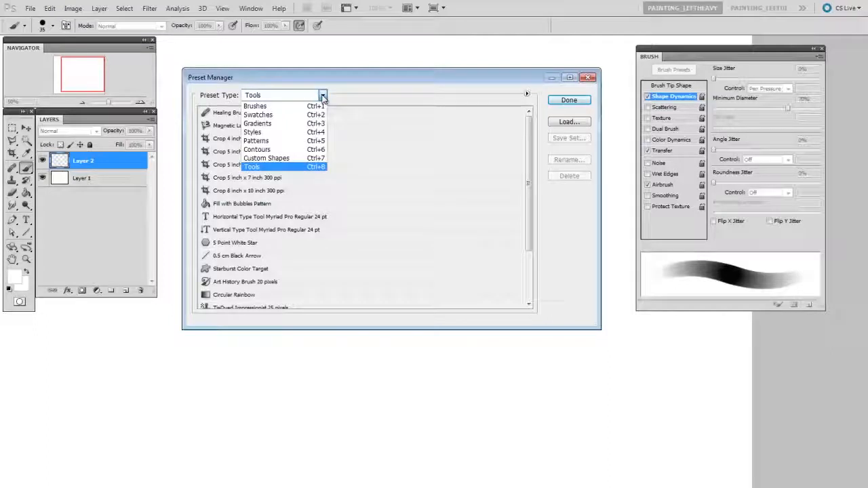
left_click(257, 115)
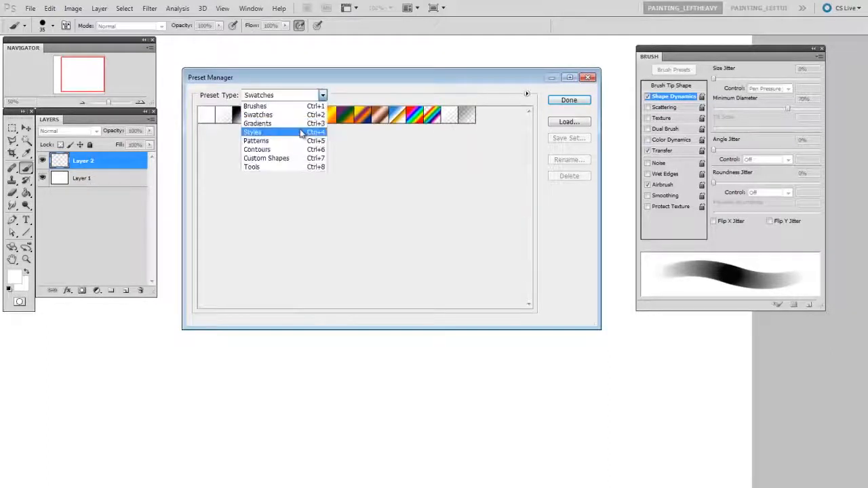
left_click(252, 132)
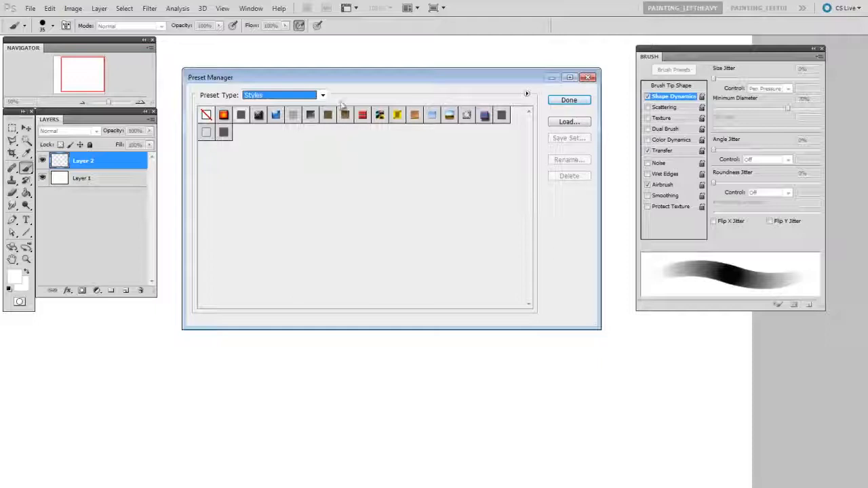
left_click(322, 95)
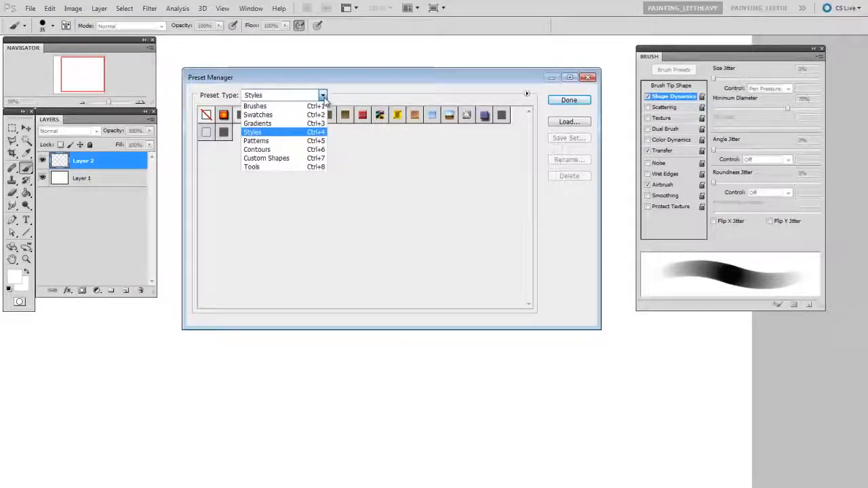
left_click(254, 106)
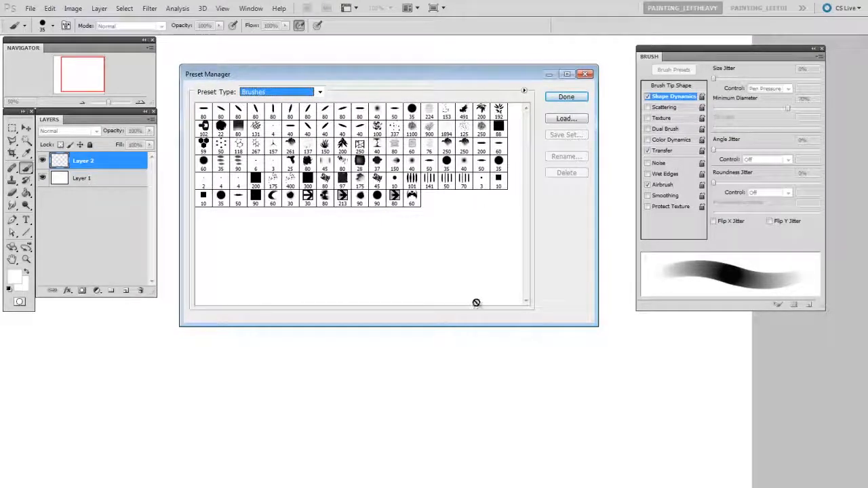
mouse_move(477, 311)
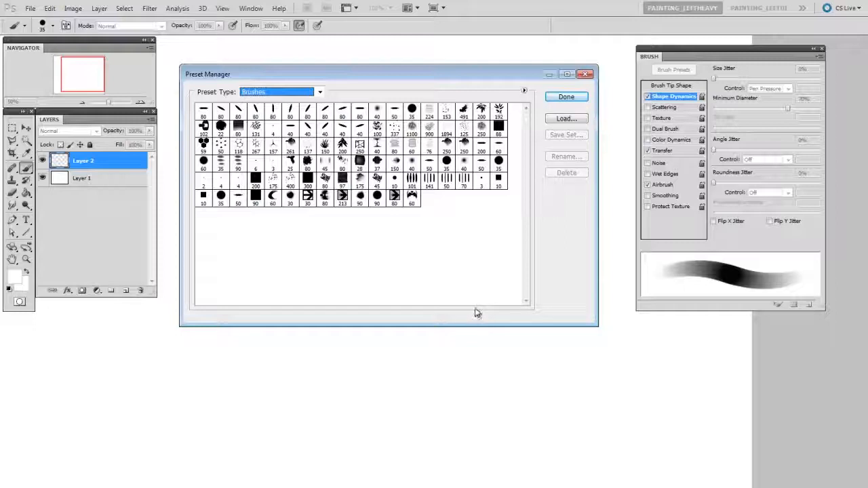
mouse_move(467, 248)
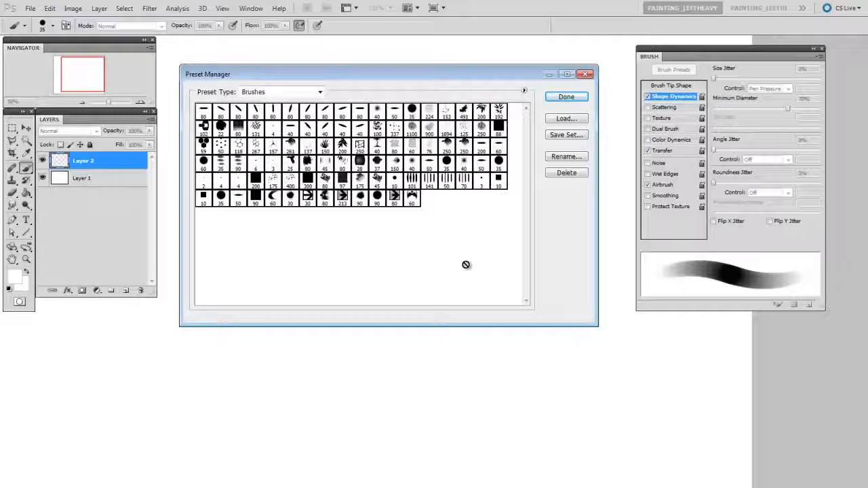
Step: Save the full brush set as allBrushes_2012.abr in the _ctrlPaint folder
left_click(566, 134)
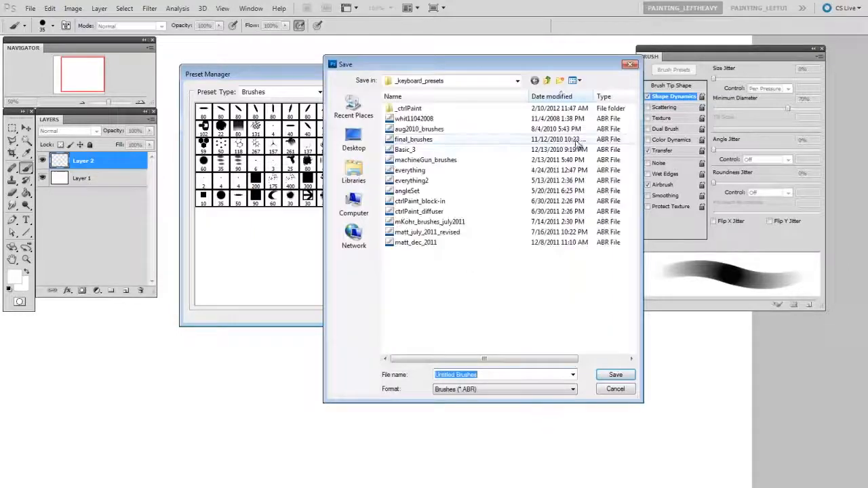
double_click(407, 107)
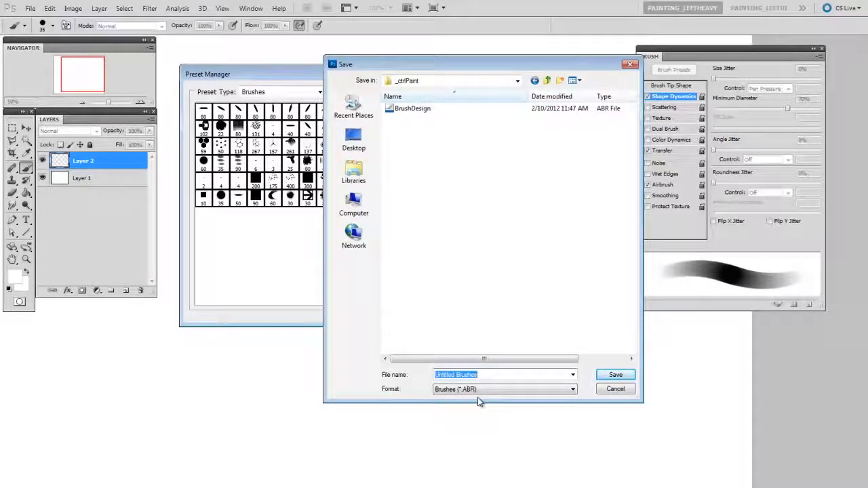
type("al")
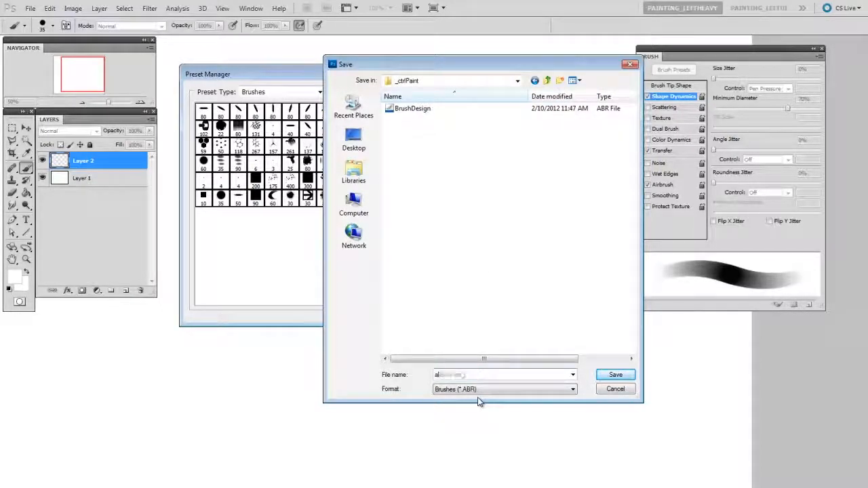
type("allBrushes_2012")
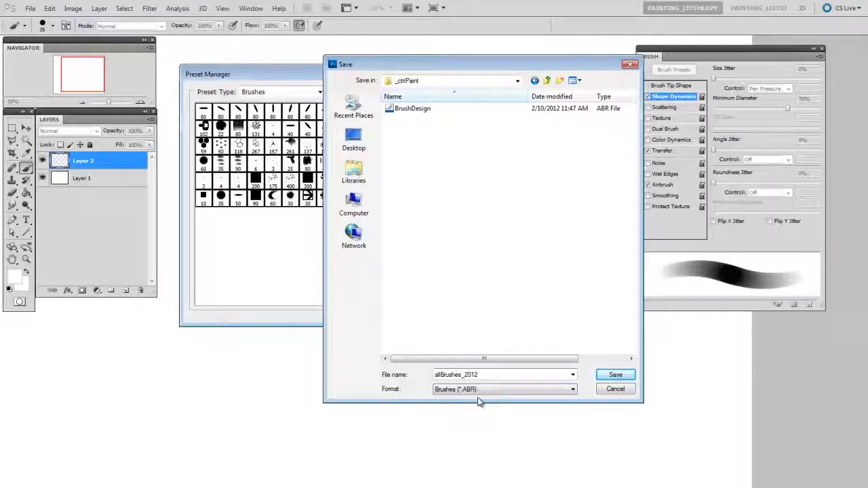
left_click(614, 374)
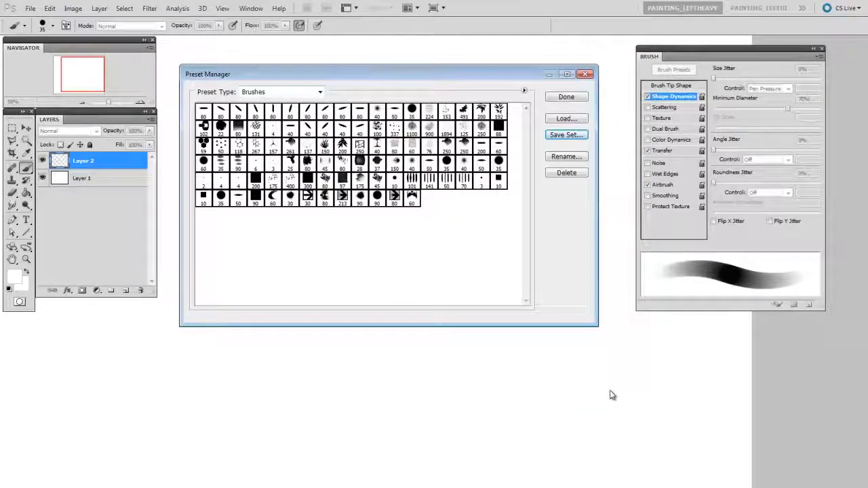
mouse_move(469, 291)
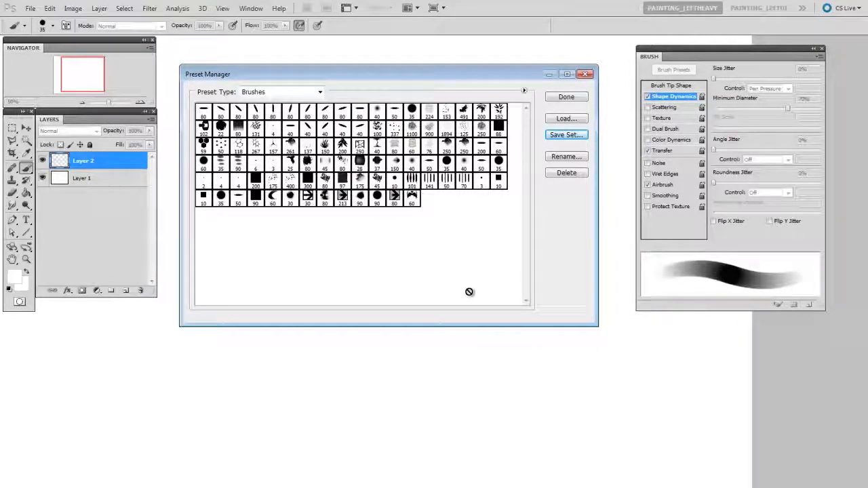
mouse_move(465, 298)
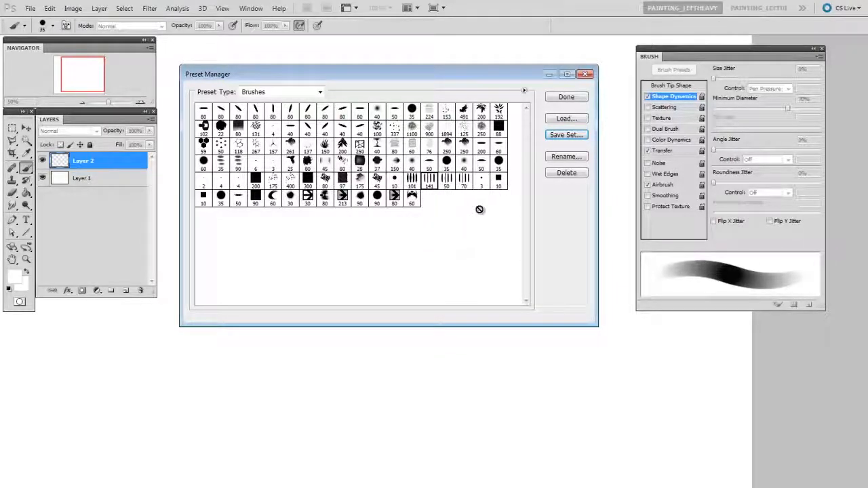
mouse_move(476, 201)
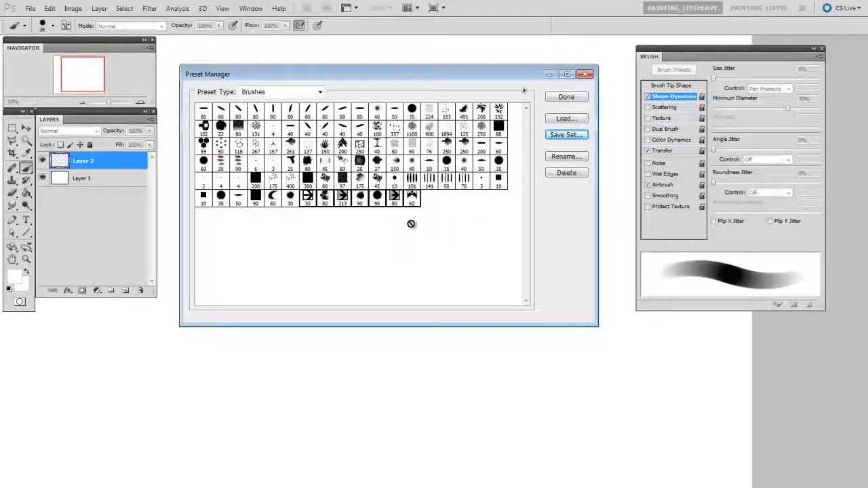
mouse_move(404, 237)
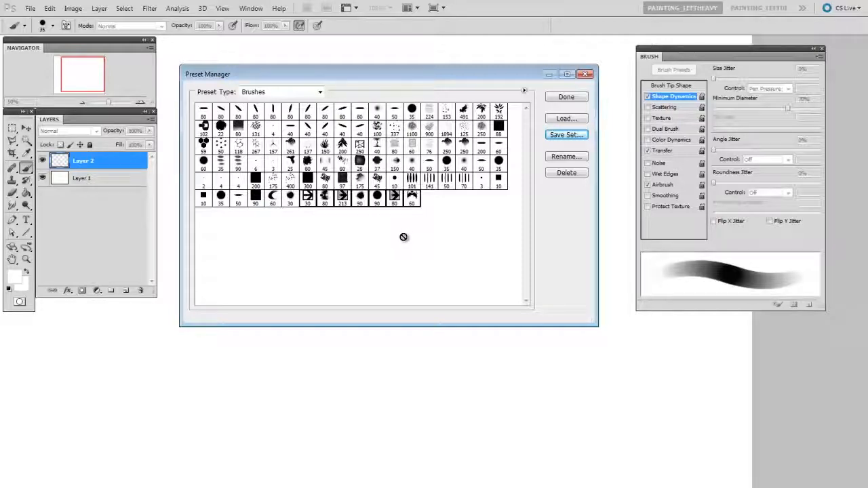
Step: Save the selected brush subset under a custom name in _ctrlPaint
left_click(566, 134)
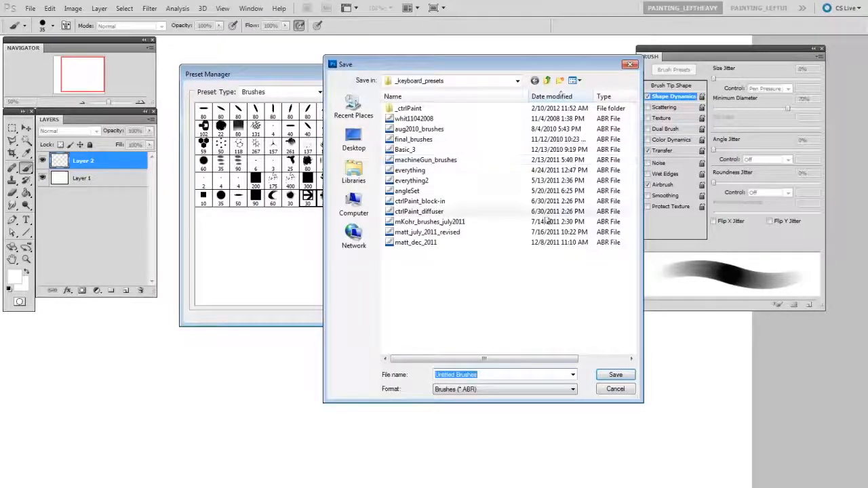
double_click(408, 108)
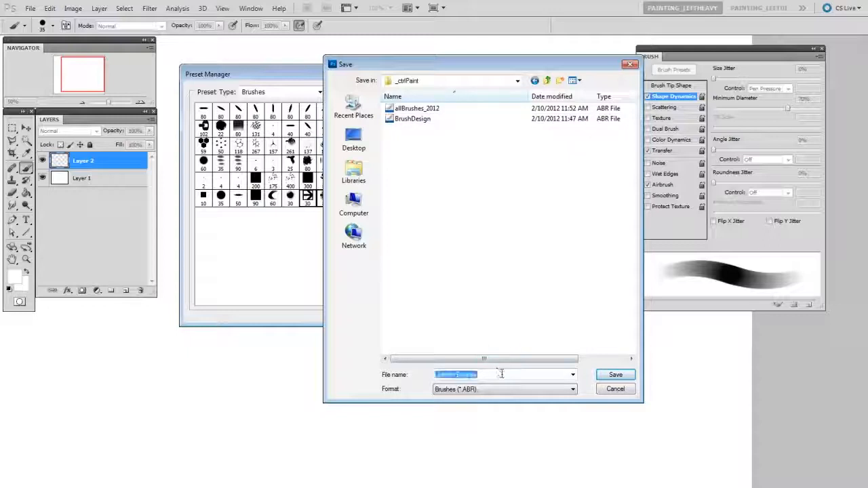
type("custom_b")
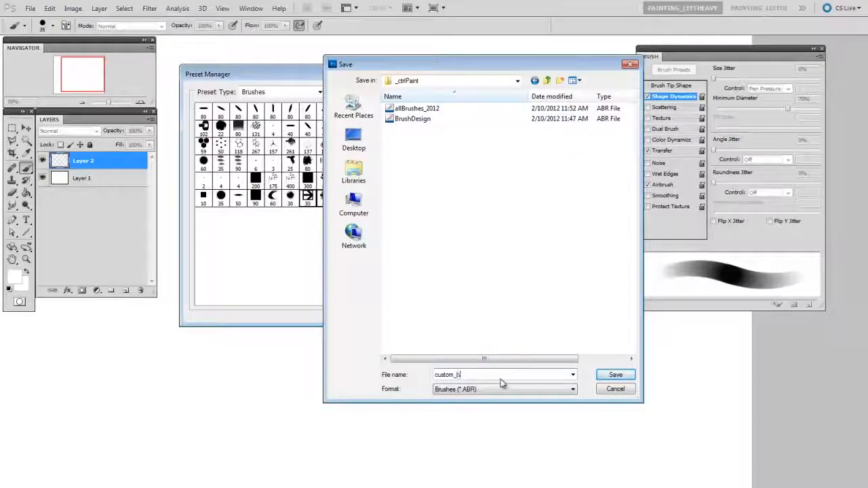
left_click(614, 374)
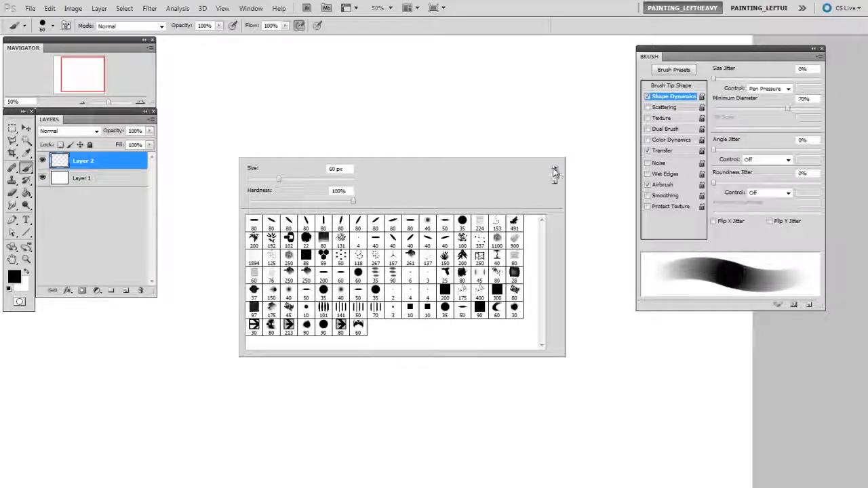
Step: Choose Replace Brushes from the Brush Preset picker's flyout menu
left_click(555, 170)
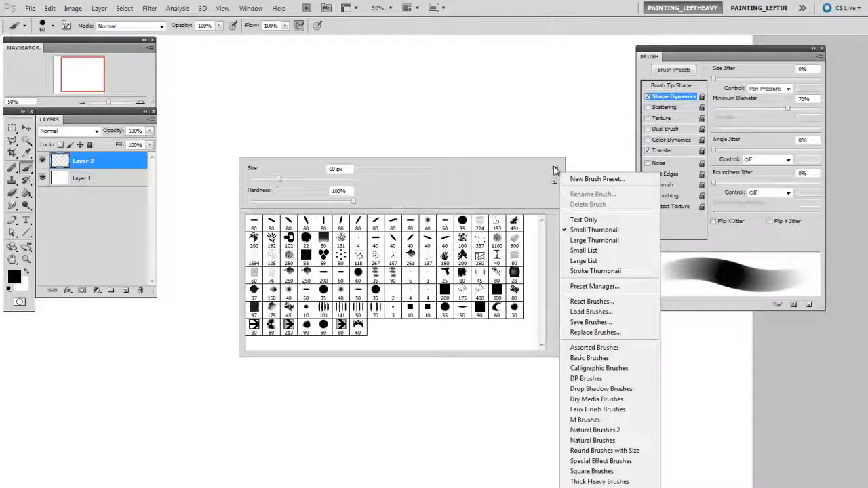
mouse_move(610, 301)
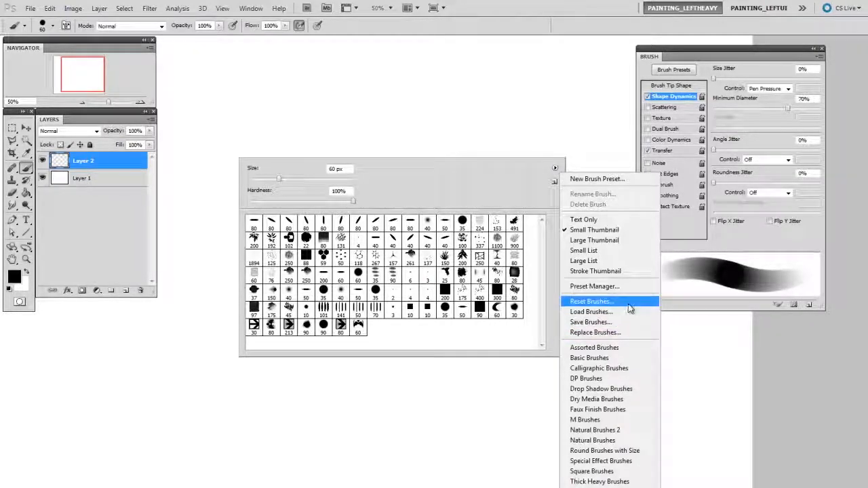
mouse_move(624, 312)
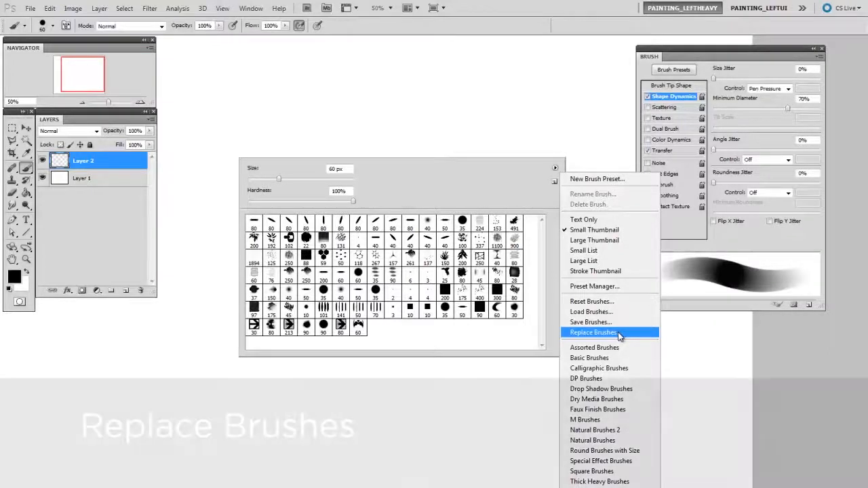
left_click(592, 332)
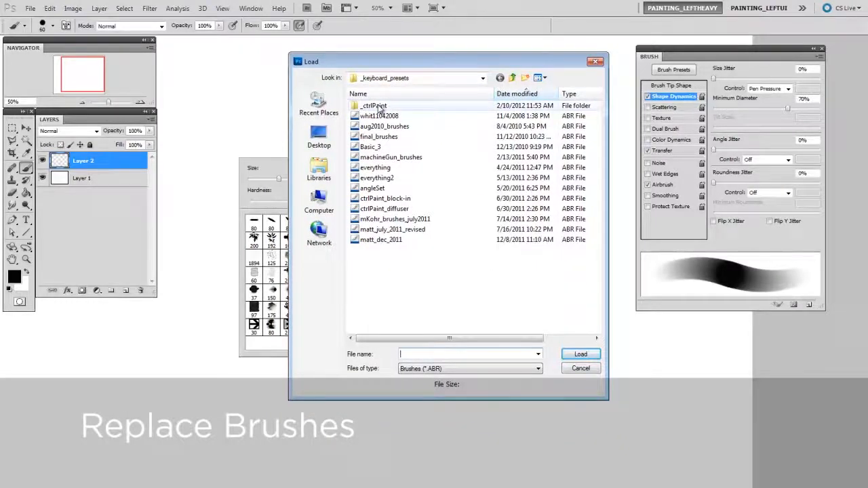
Step: Load the custom_brush_design series set from _ctrlPaint and view the reduced picker
double_click(374, 105)
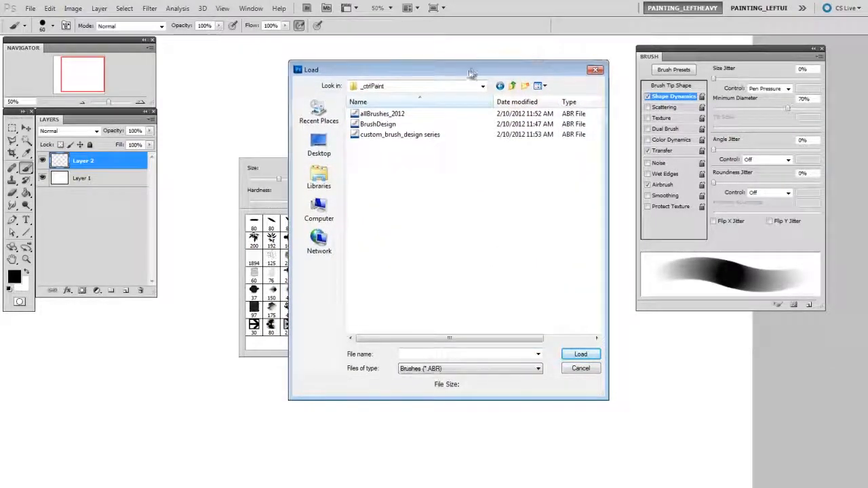
left_click_drag(447, 70, 572, 65)
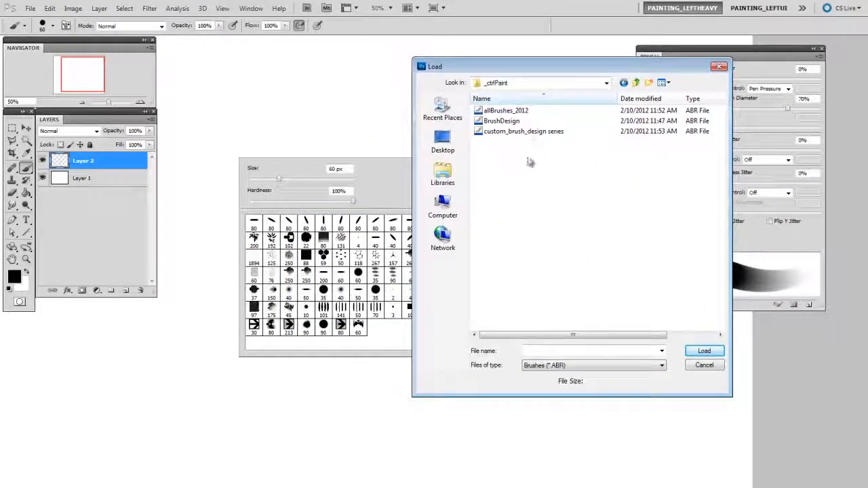
left_click(523, 130)
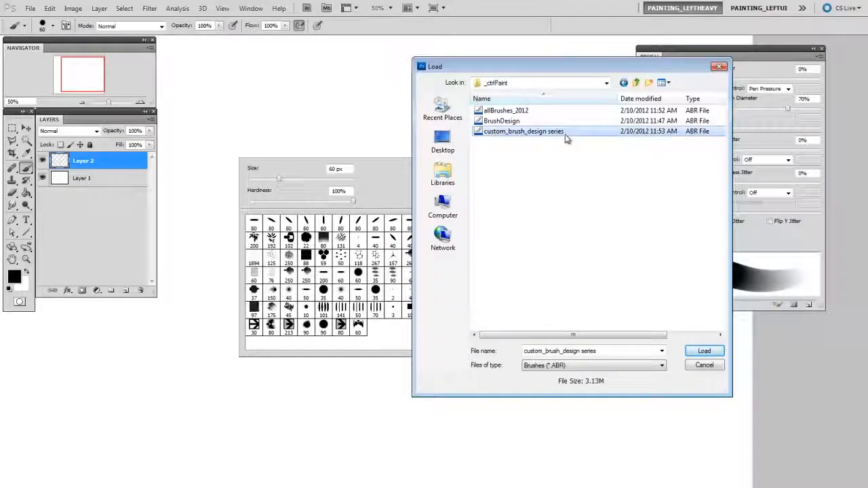
left_click(704, 351)
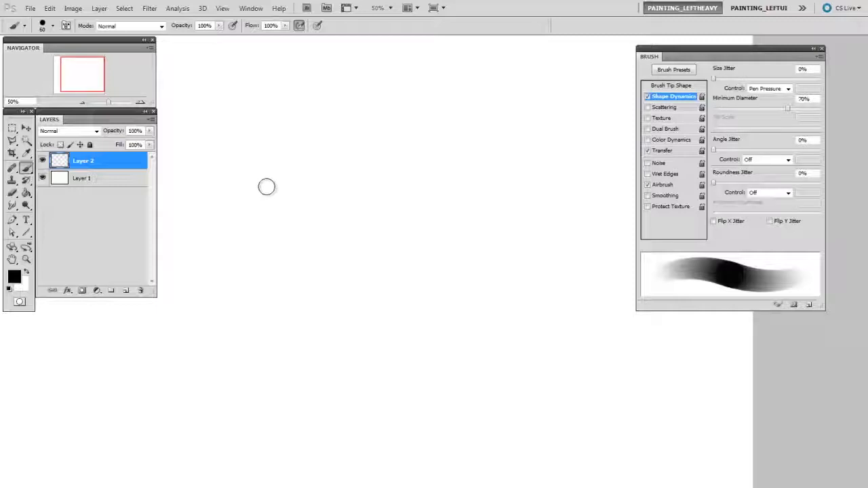
mouse_move(263, 219)
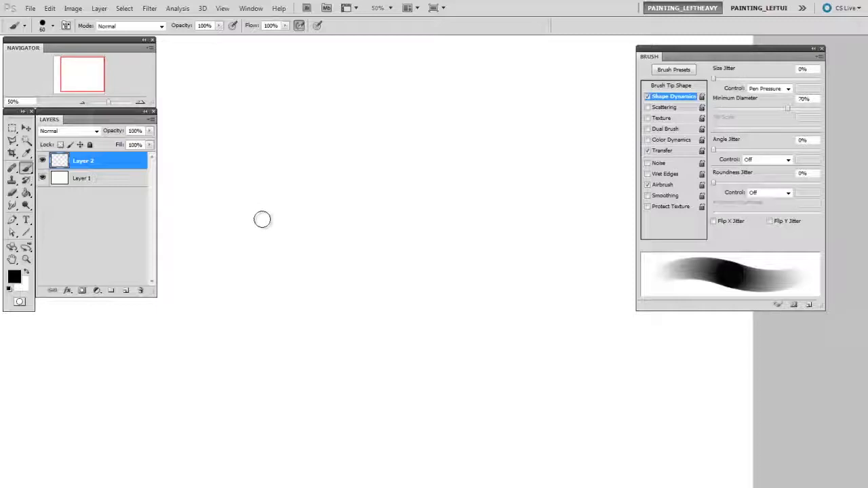
left_click(52, 25)
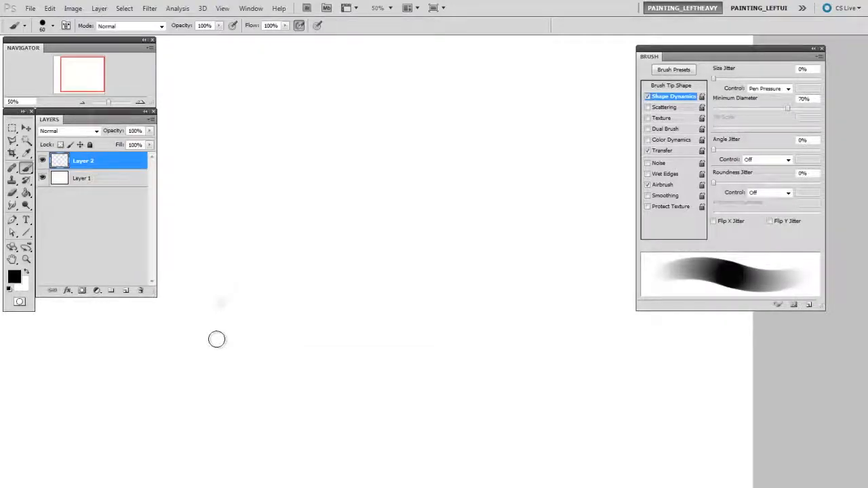
left_click(53, 26)
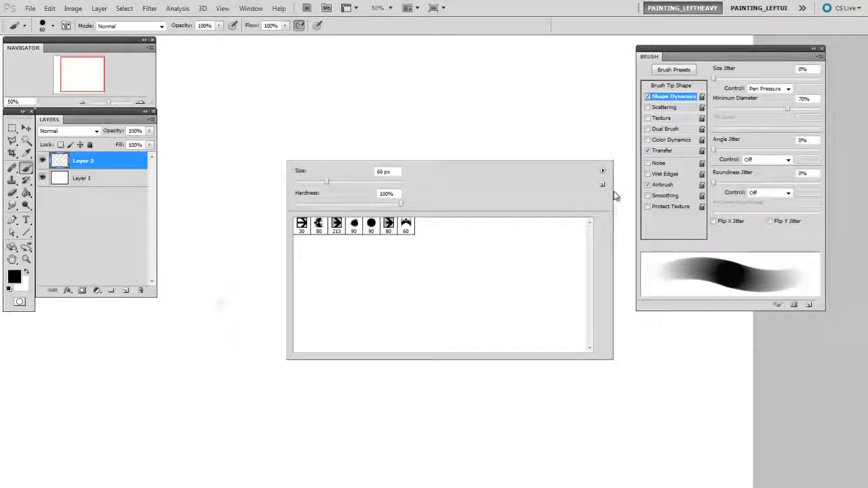
Step: Replace the brushes with allBrushes_2012.abr and reopen the picker to confirm
left_click(602, 170)
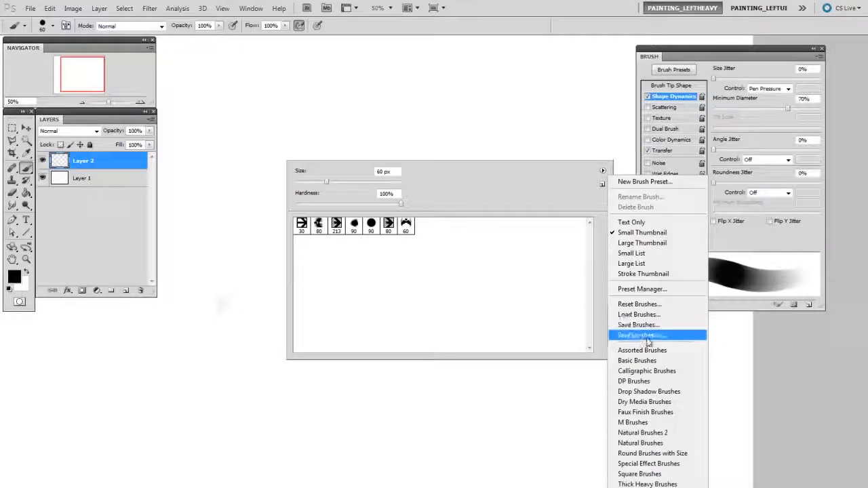
left_click(637, 313)
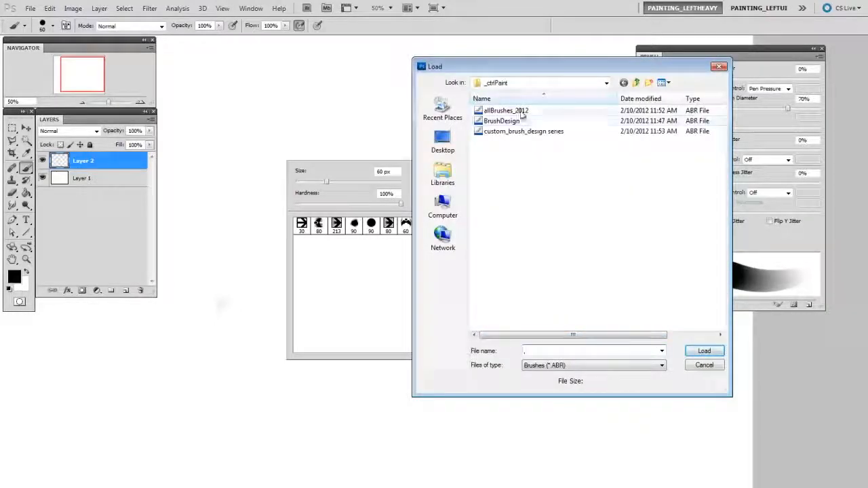
left_click(703, 350)
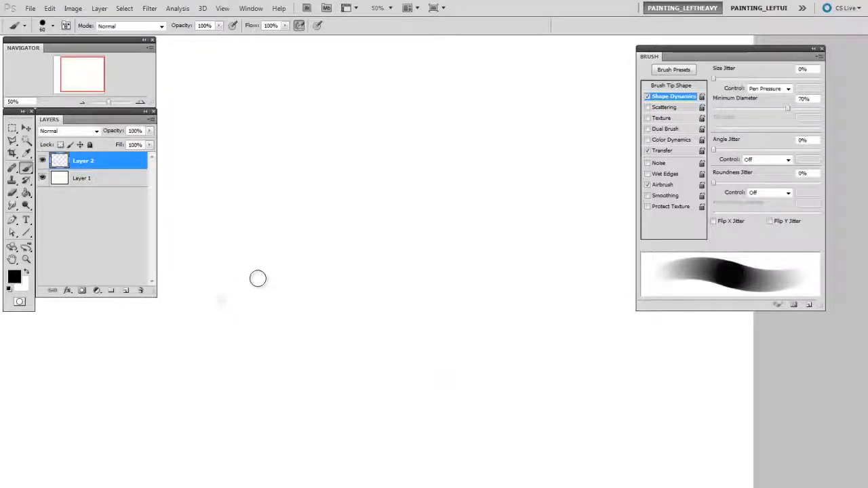
mouse_move(247, 233)
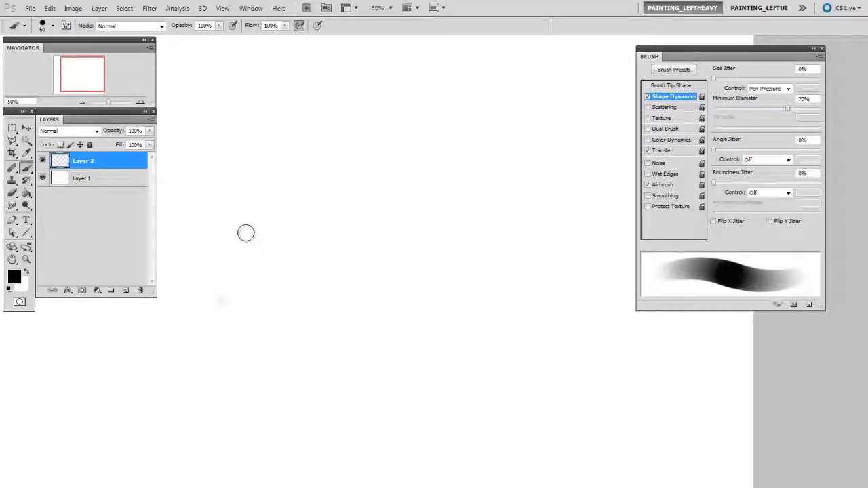
mouse_move(261, 193)
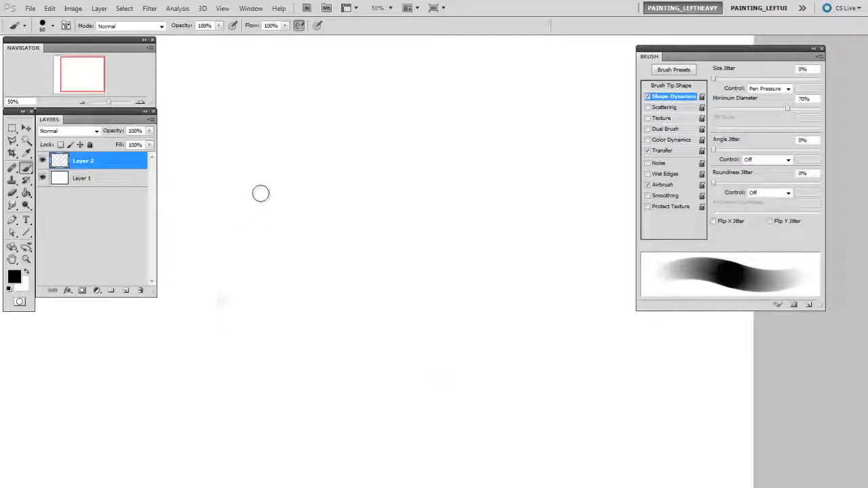
left_click(54, 26)
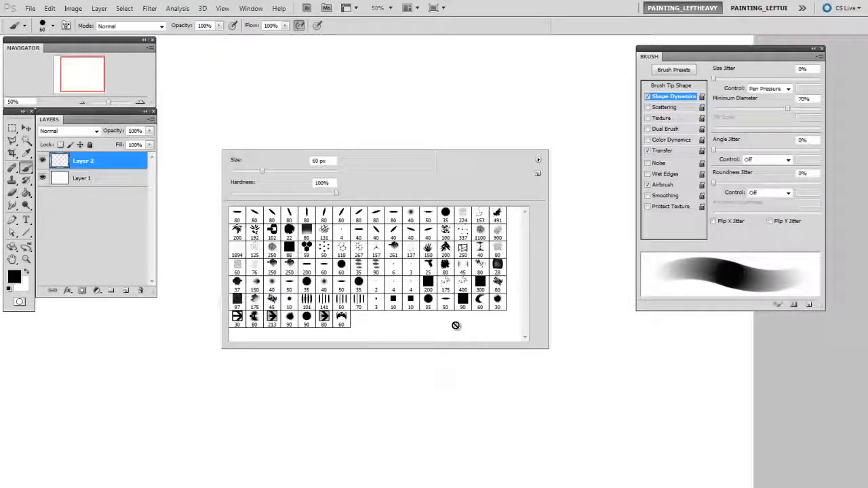
mouse_move(463, 330)
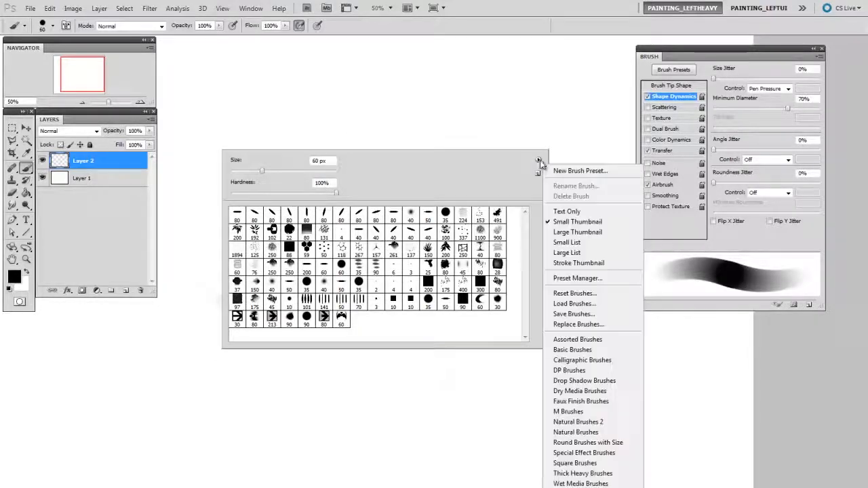
mouse_move(568, 242)
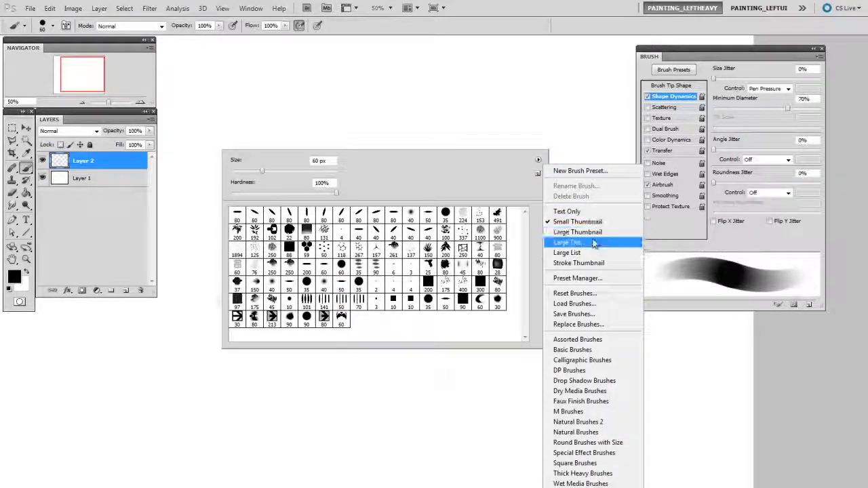
mouse_move(593, 252)
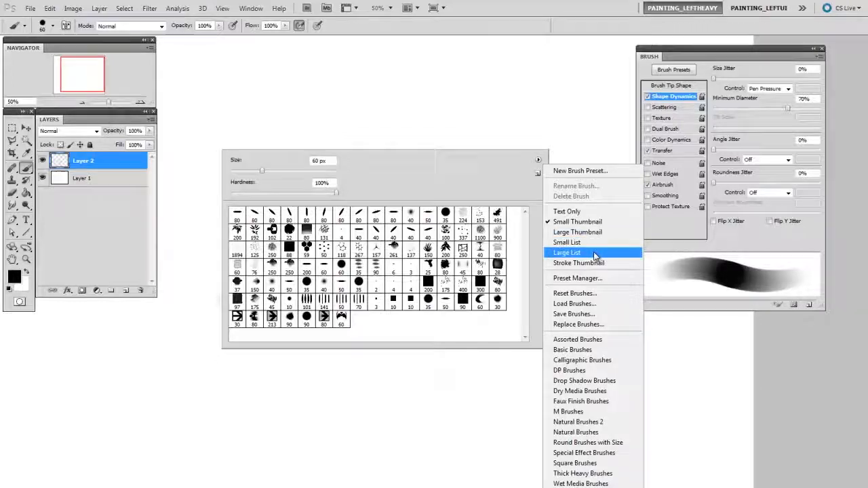
Step: Switch the brush picker to Stroke Thumbnail view, browse it, and bring up the Preset Manager
left_click(567, 252)
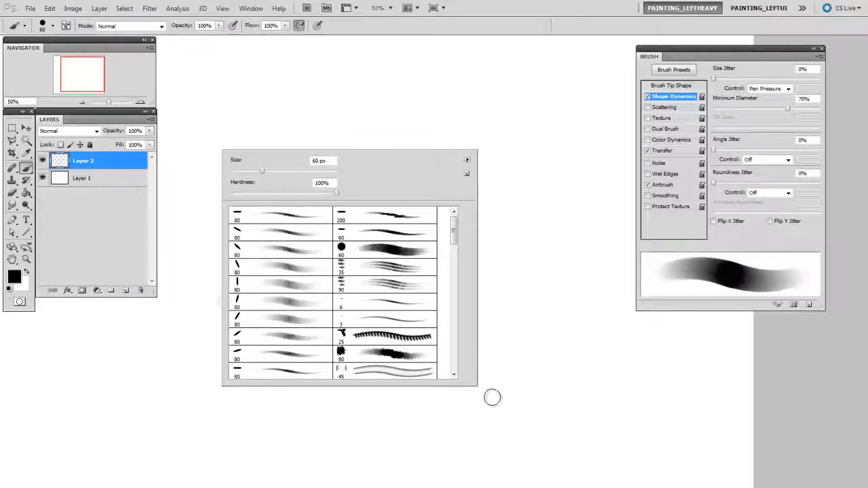
scroll("down", 3)
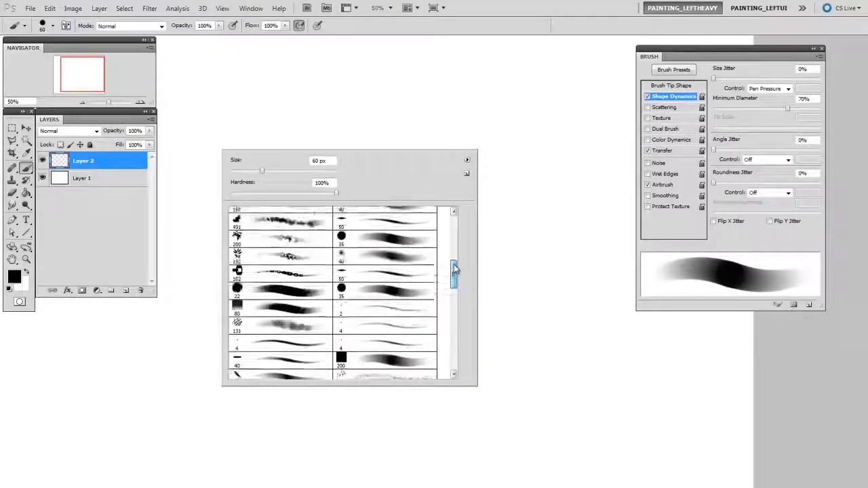
scroll("down", 3)
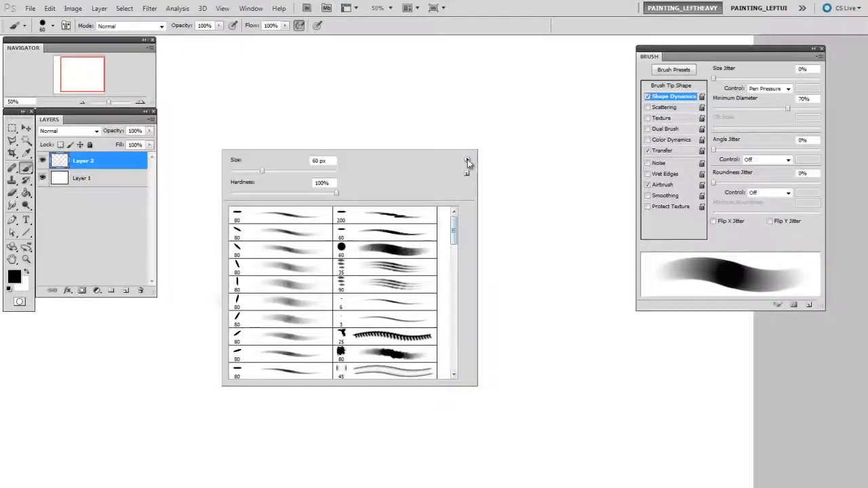
left_click(467, 160)
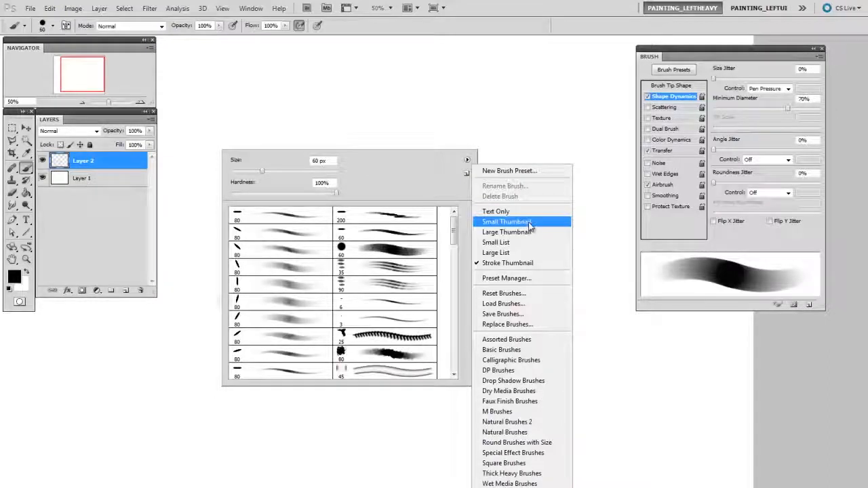
left_click(505, 221)
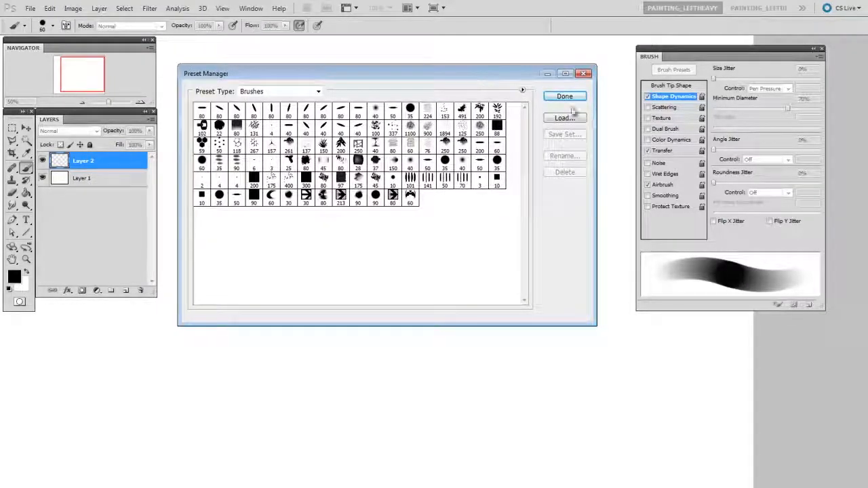
Step: Set the Preset Manager to Stroke Thumbnail view, browse the brushes, and close it
left_click(522, 90)
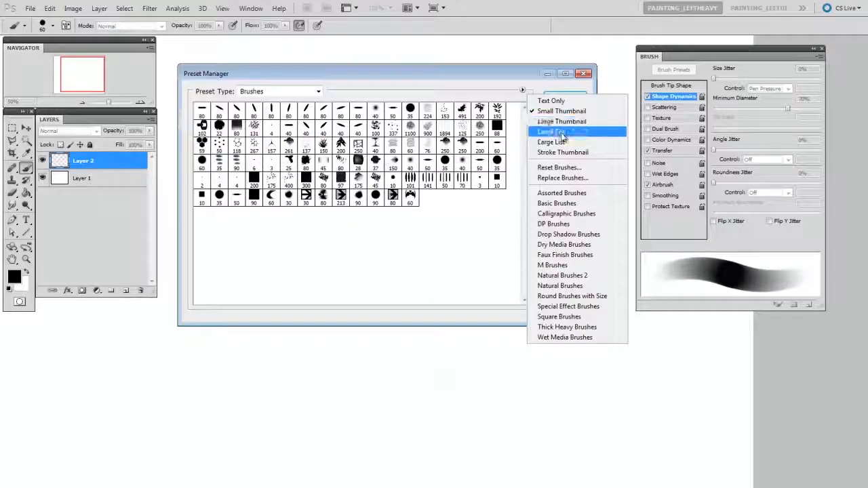
left_click(551, 132)
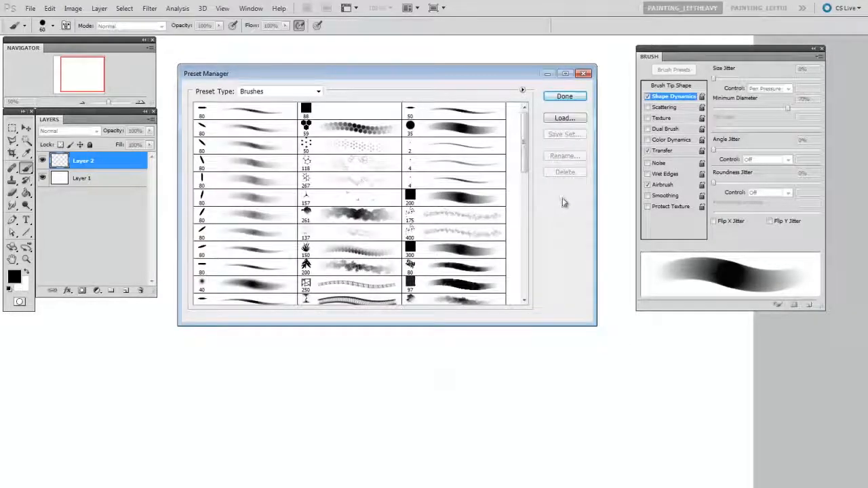
scroll("down", 3)
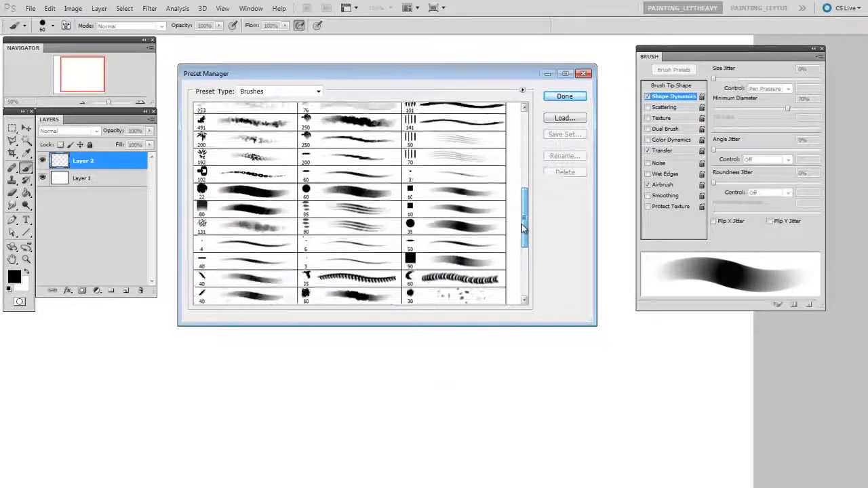
scroll("down", 3)
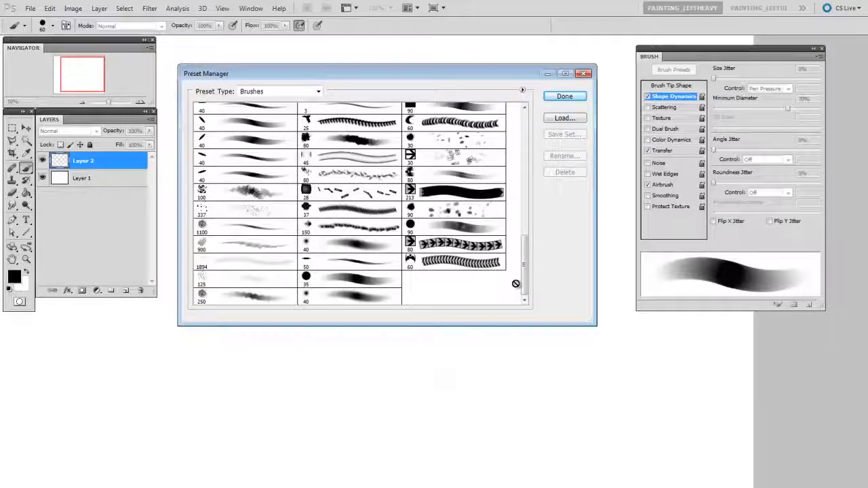
left_click(564, 96)
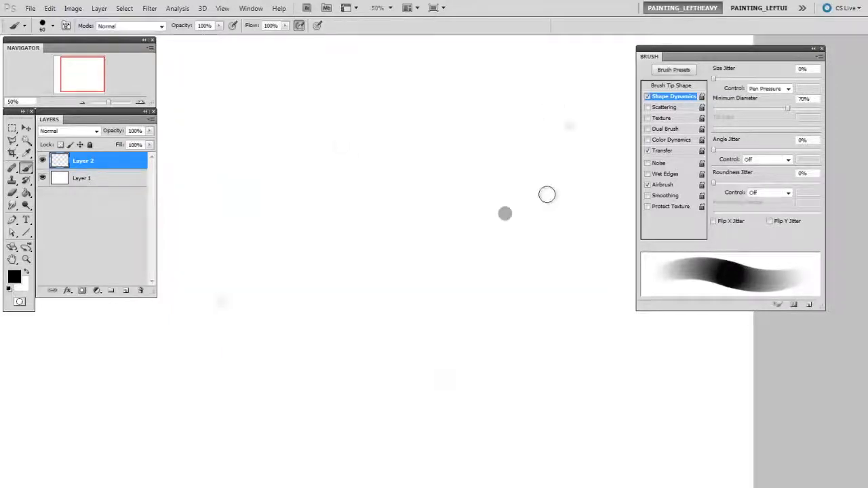
mouse_move(522, 229)
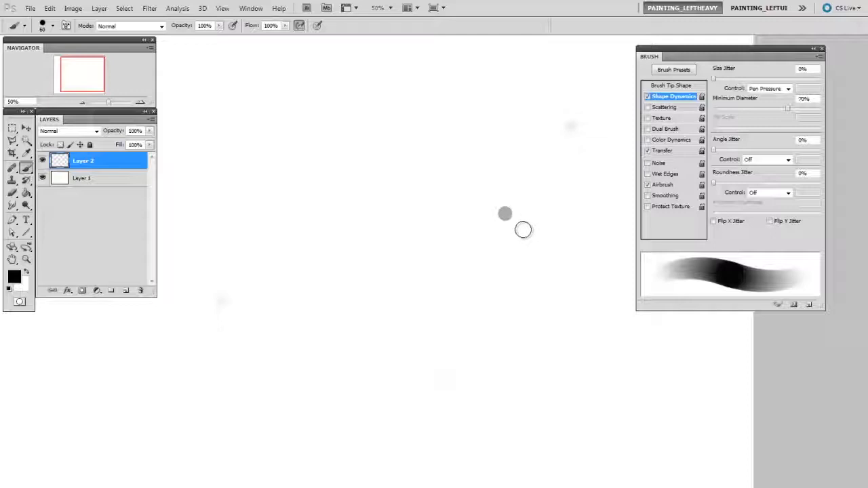
mouse_move(520, 234)
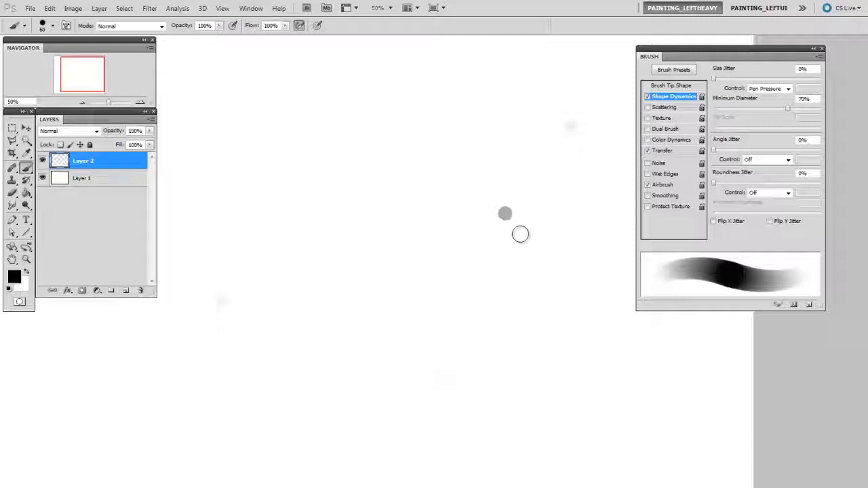
mouse_move(516, 238)
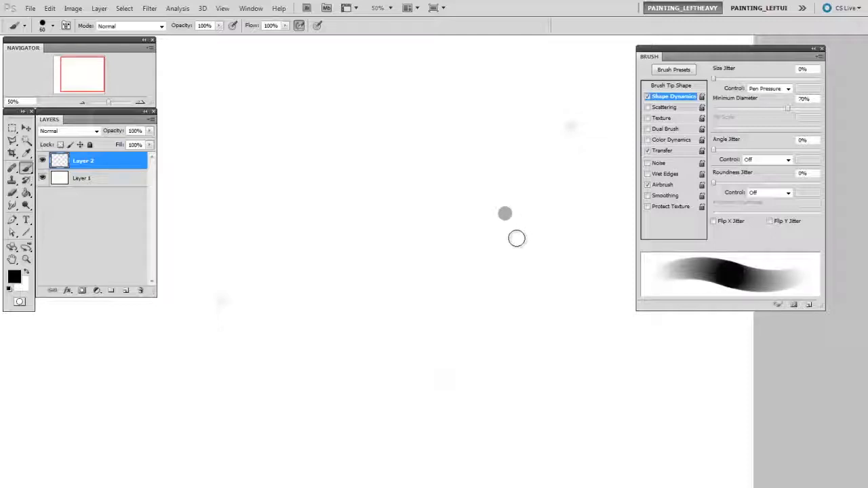
mouse_move(516, 245)
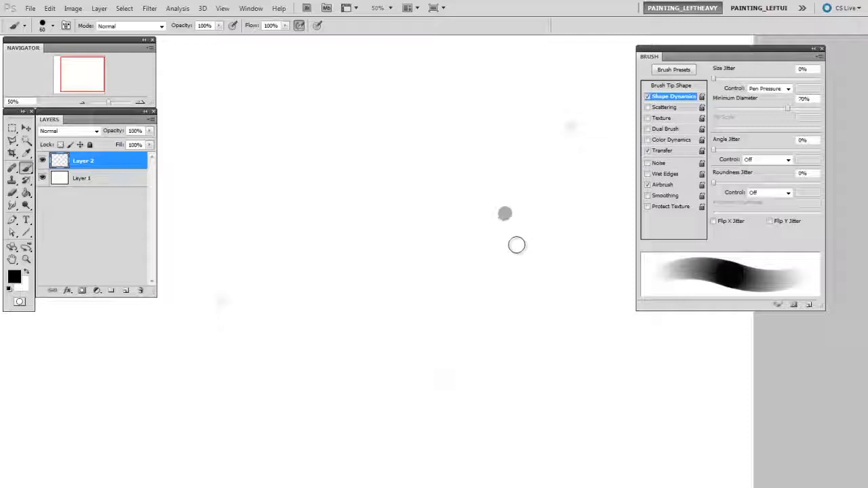
mouse_move(512, 251)
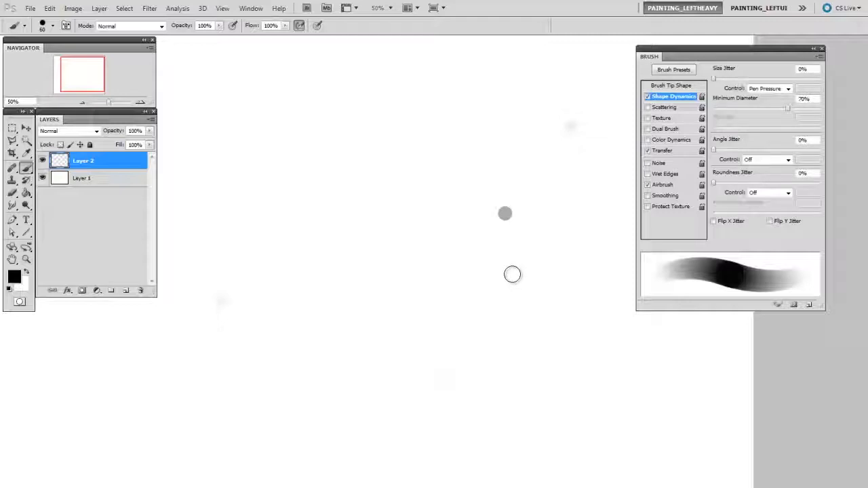
mouse_move(517, 281)
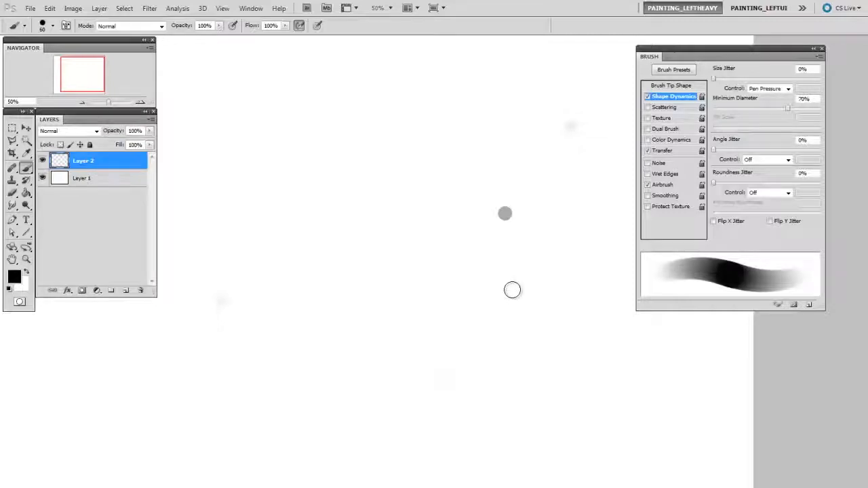
mouse_move(511, 347)
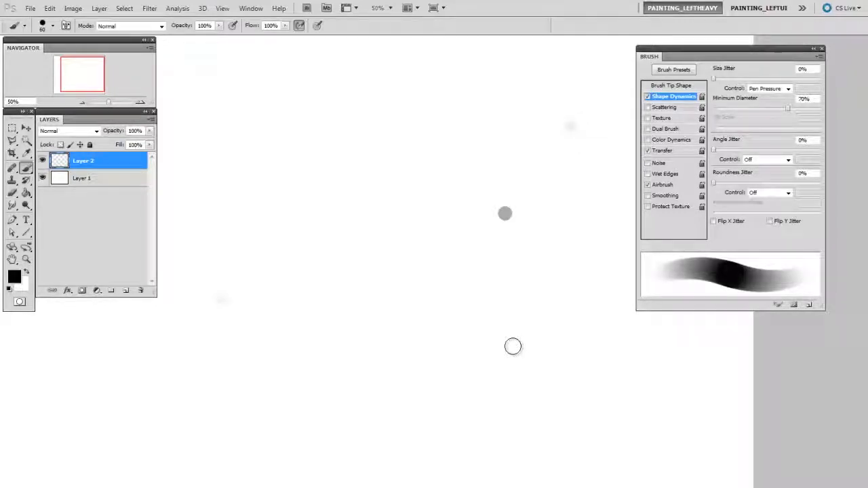